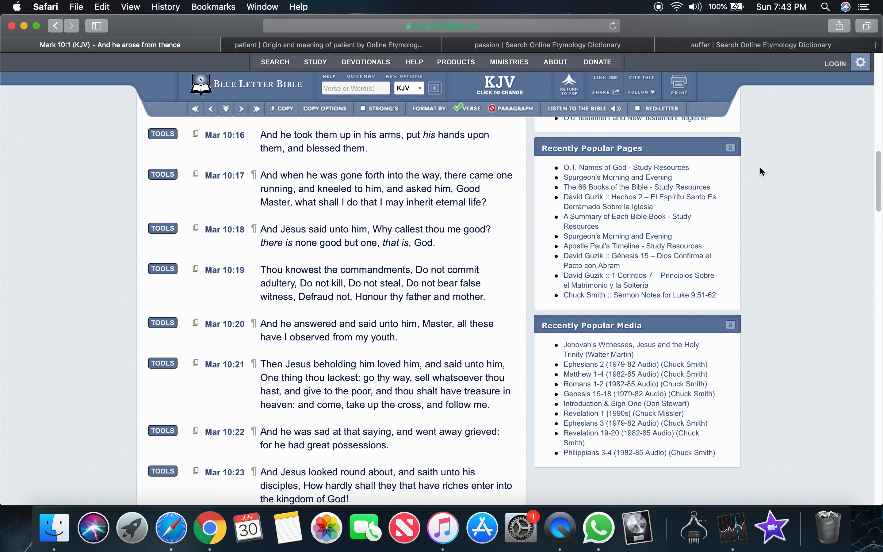
# Start a new blank tab showing the Favorites page beside the Mark 10 tab
pyautogui.click(874, 45)
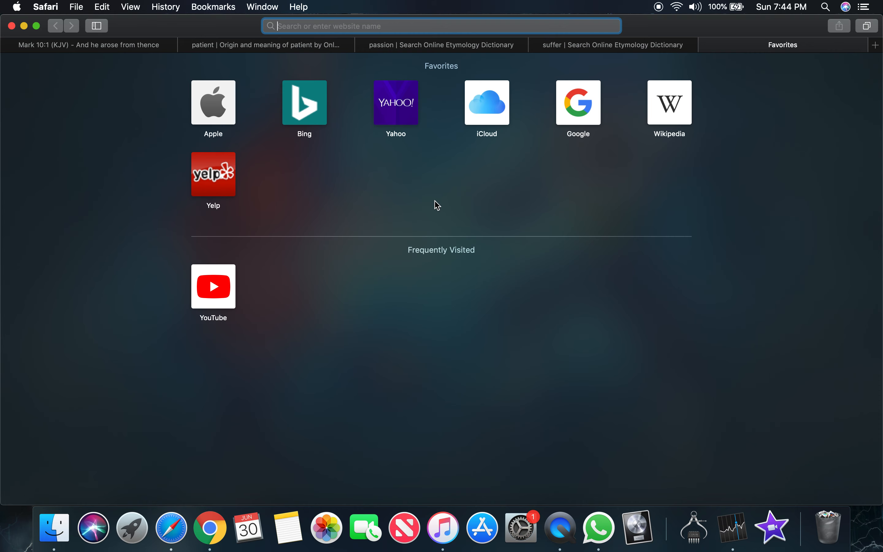
# Load simplyhealth.io in the new tab
pyautogui.write('simplyhealth.io')
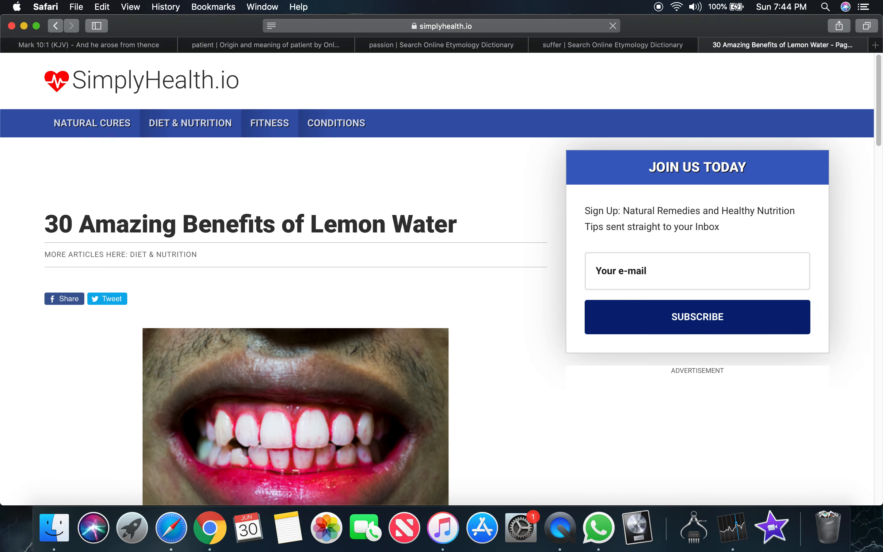
pyautogui.click(445, 26)
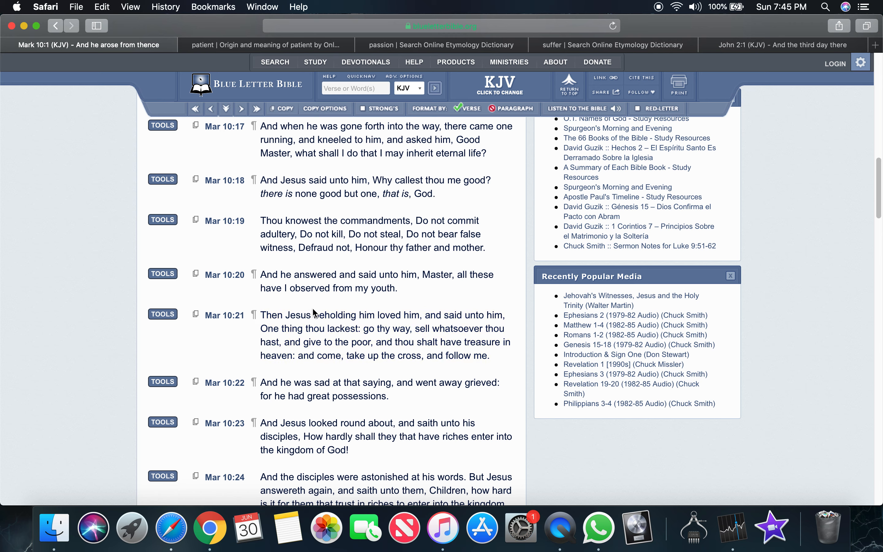
pyautogui.click(383, 335)
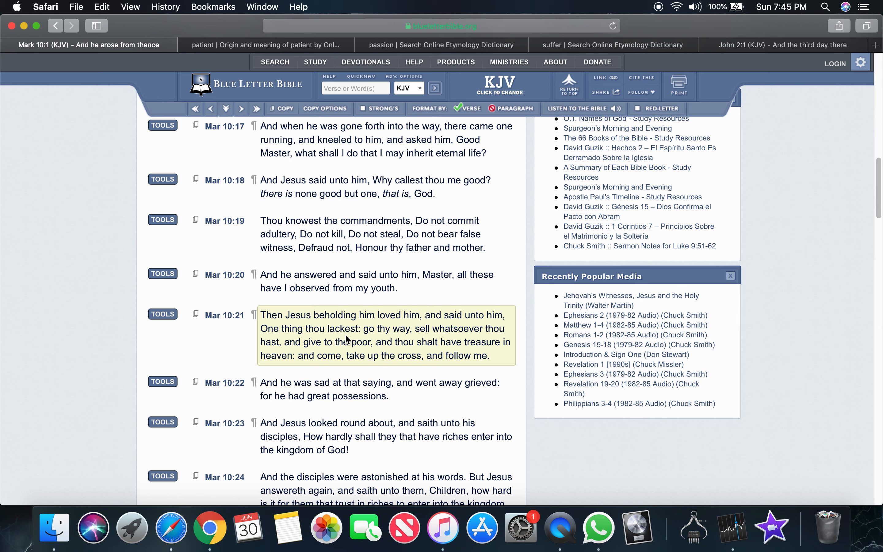
pyautogui.moveTo(430, 325)
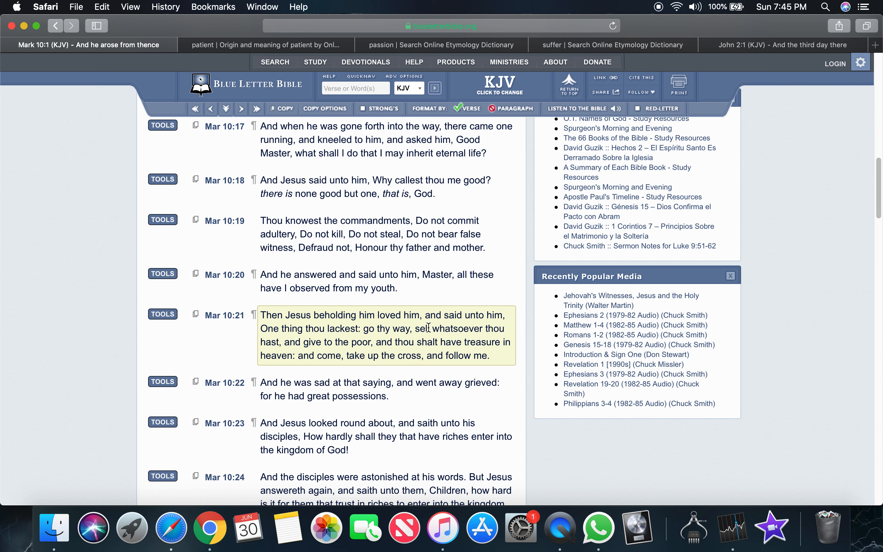
pyautogui.moveTo(369, 344)
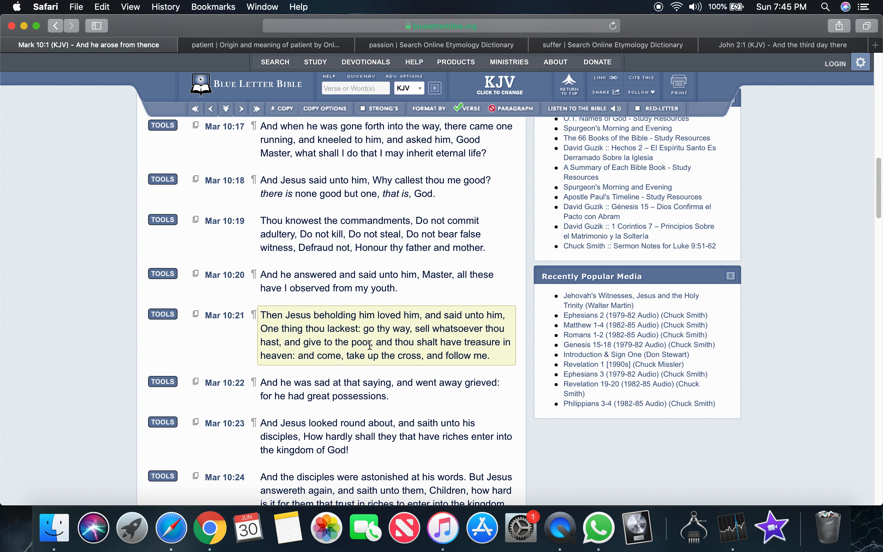
pyautogui.moveTo(293, 354)
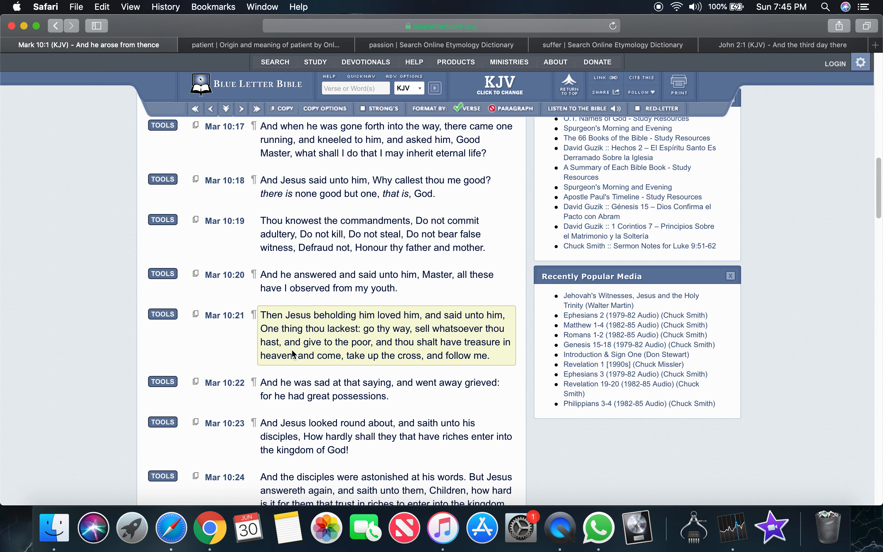
pyautogui.moveTo(361, 366)
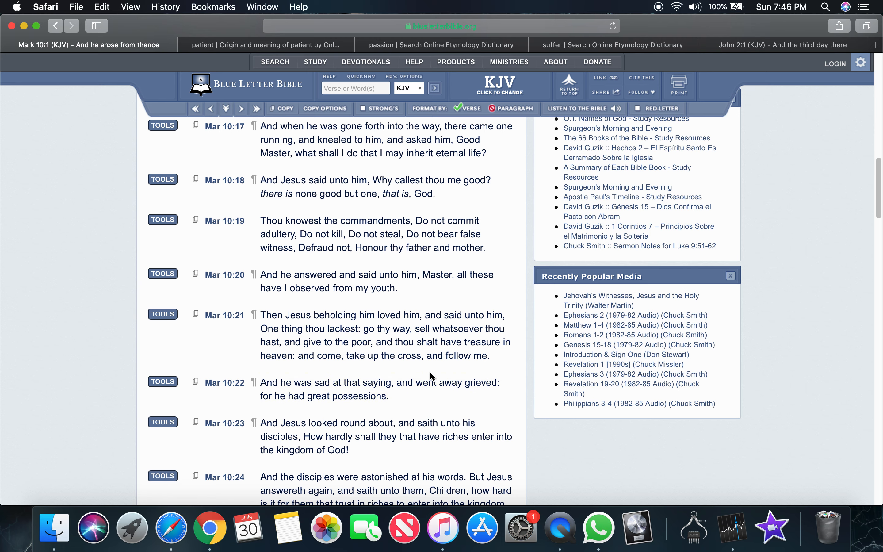
pyautogui.click(377, 382)
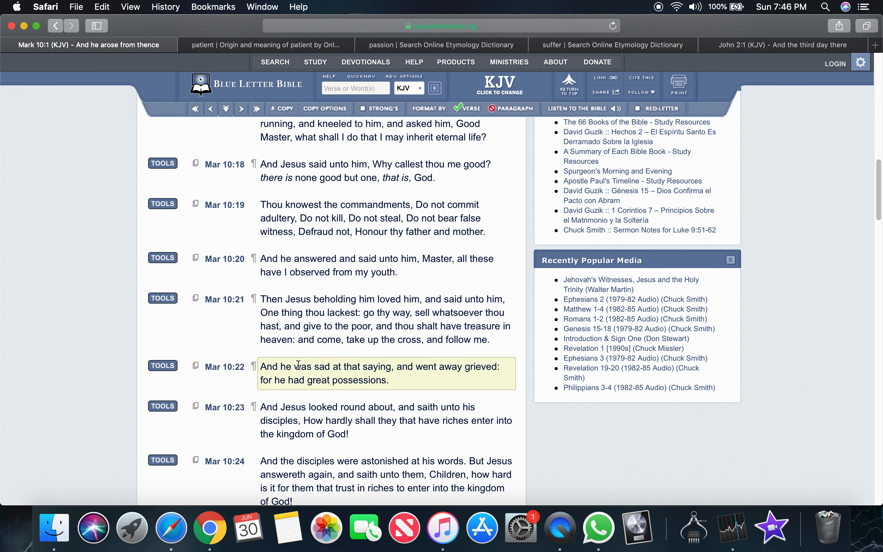
pyautogui.moveTo(303, 363)
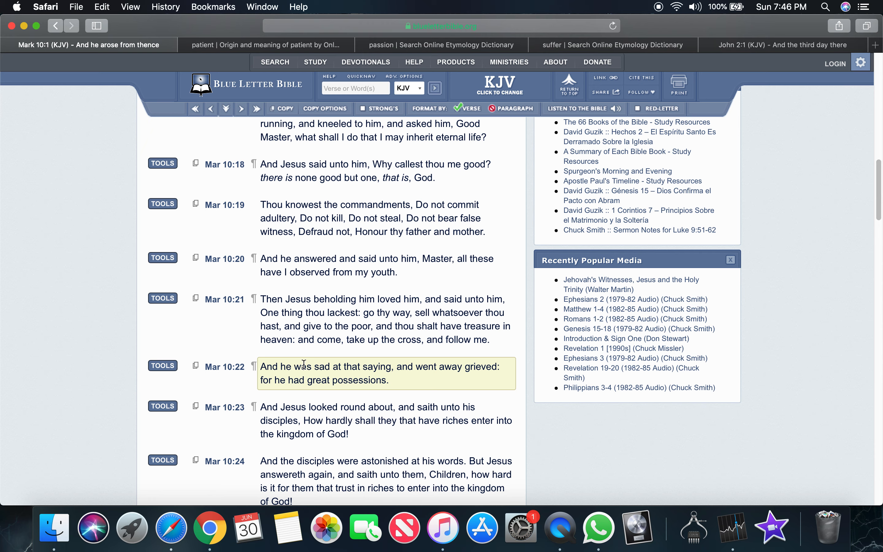
pyautogui.moveTo(336, 371)
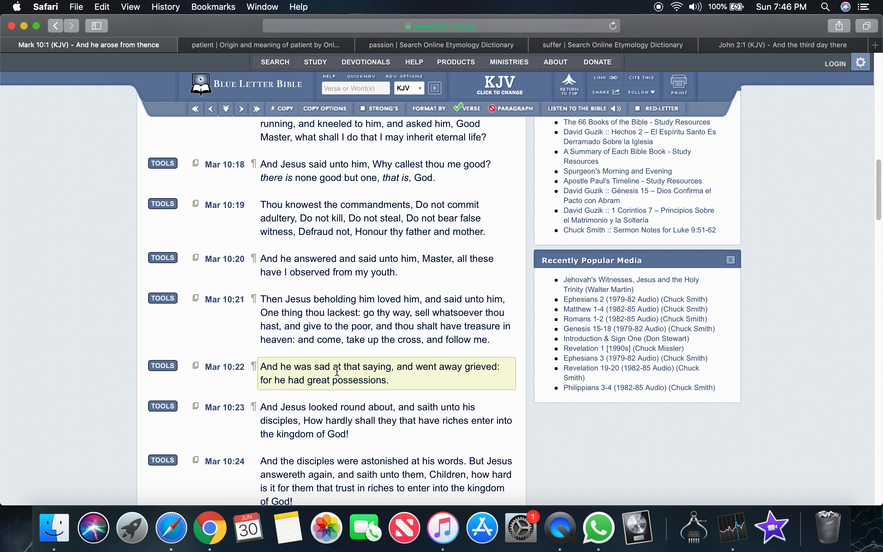
pyautogui.moveTo(407, 365)
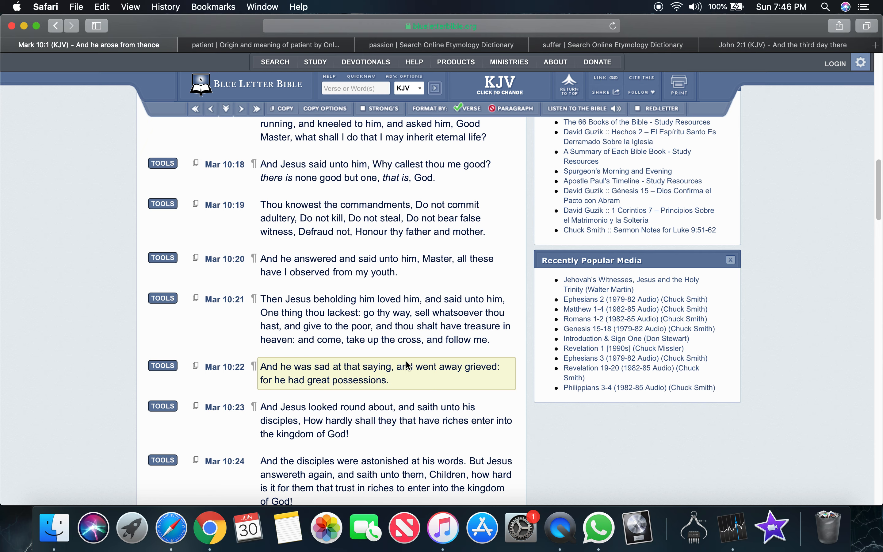
pyautogui.moveTo(445, 370)
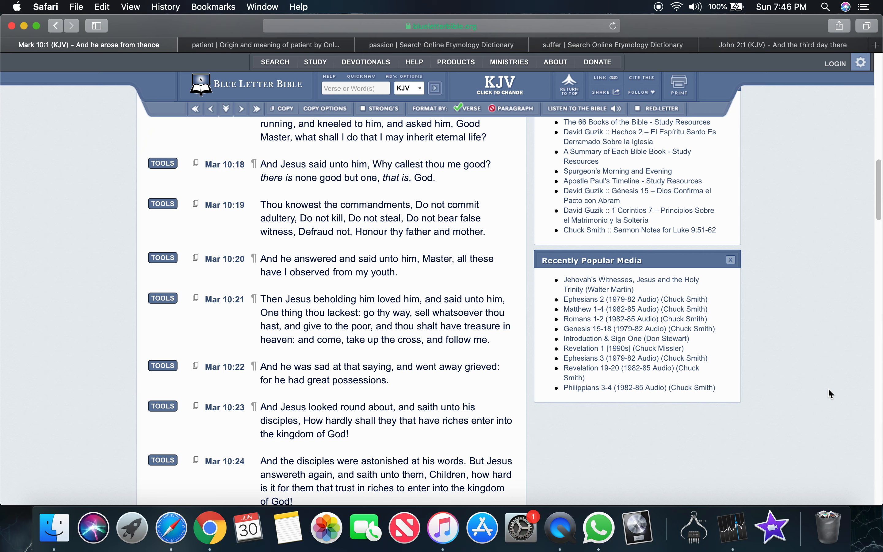
# Bring Mark 10 verses 17–24, the rich man and eternal life, into view
pyautogui.click(369, 217)
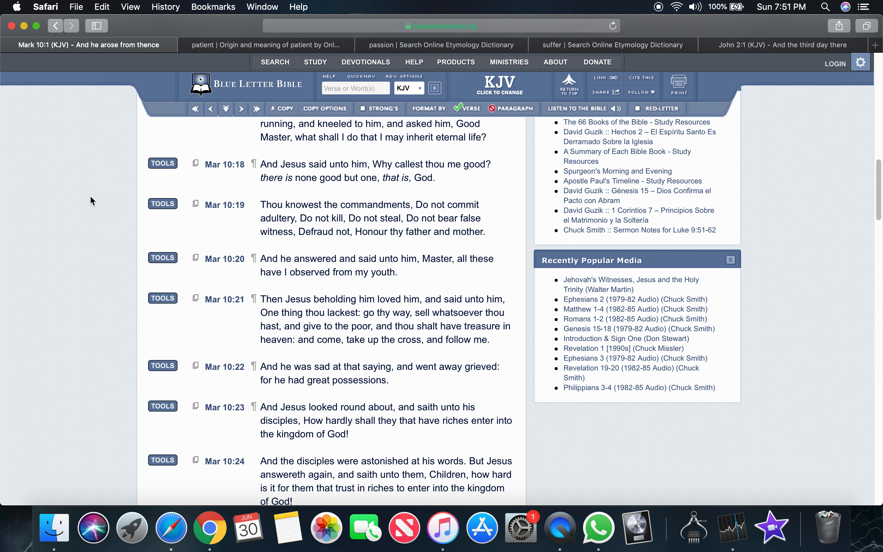
pyautogui.moveTo(185, 69)
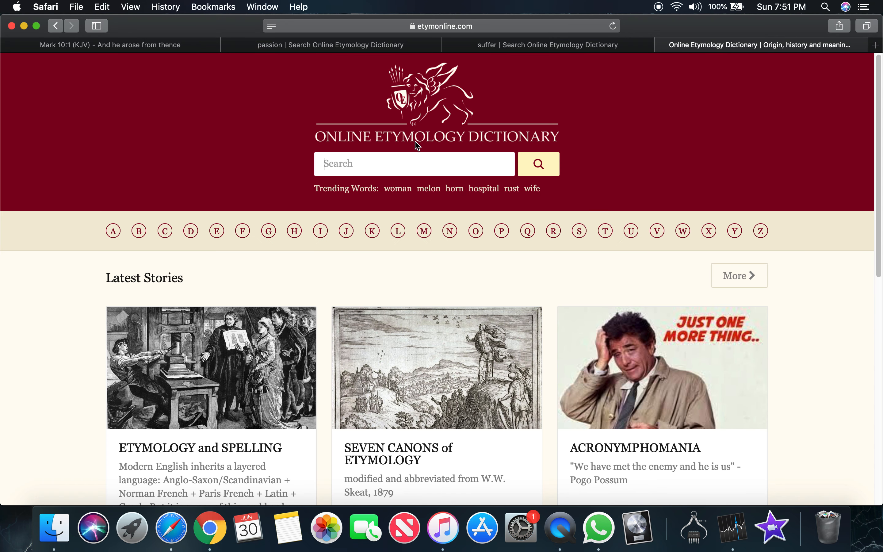
# Look up the word patient in the Online Etymology Dictionary
pyautogui.write('pati')
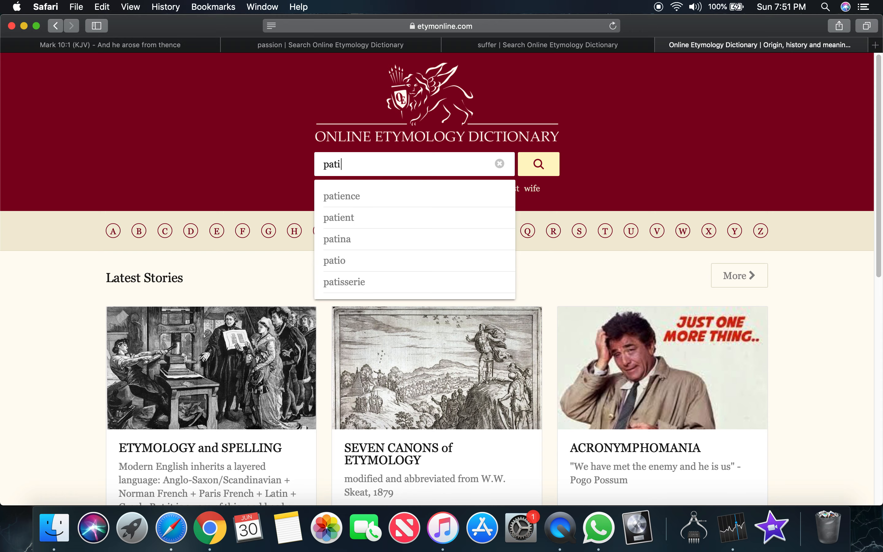
pyautogui.click(338, 217)
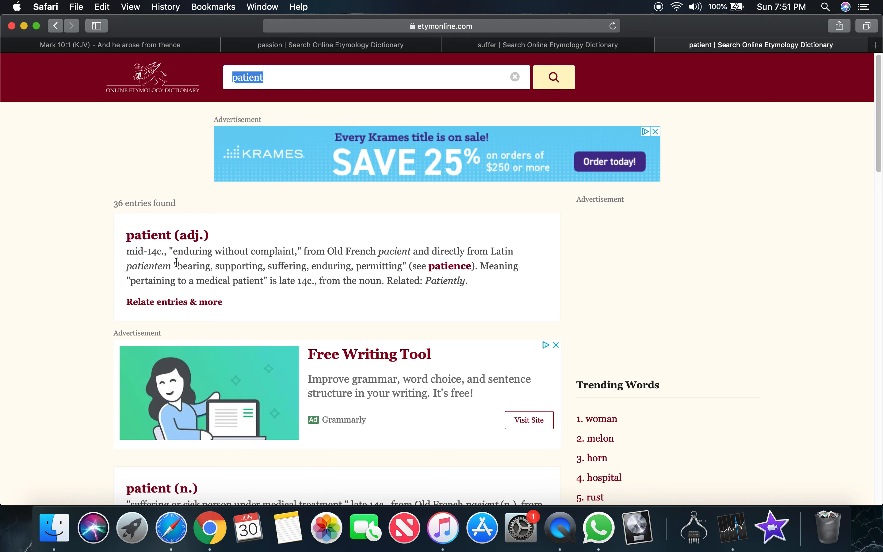
# Highlight the patient (adj.) senses supporting, suffering and permitting
pyautogui.moveTo(182, 252); pyautogui.dragTo(293, 251)
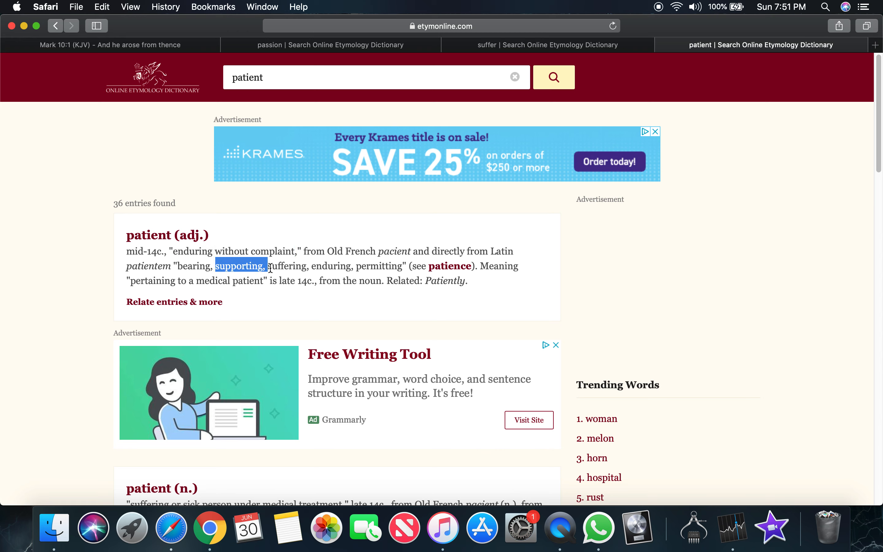
pyautogui.doubleClick(289, 266)
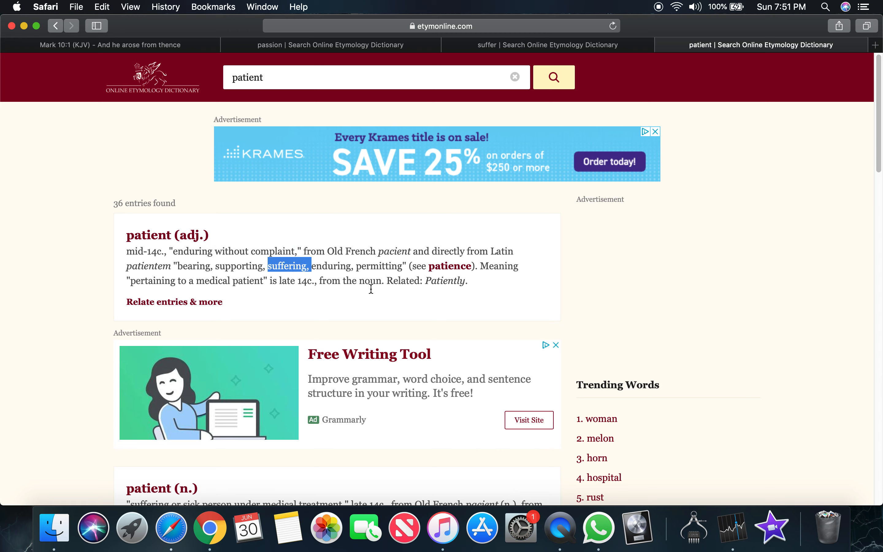
pyautogui.doubleClick(332, 266)
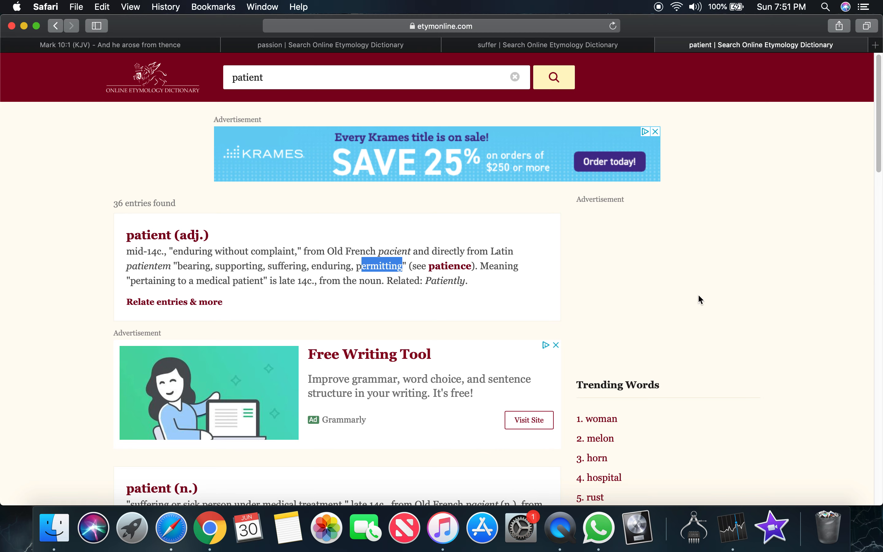
pyautogui.moveTo(735, 264)
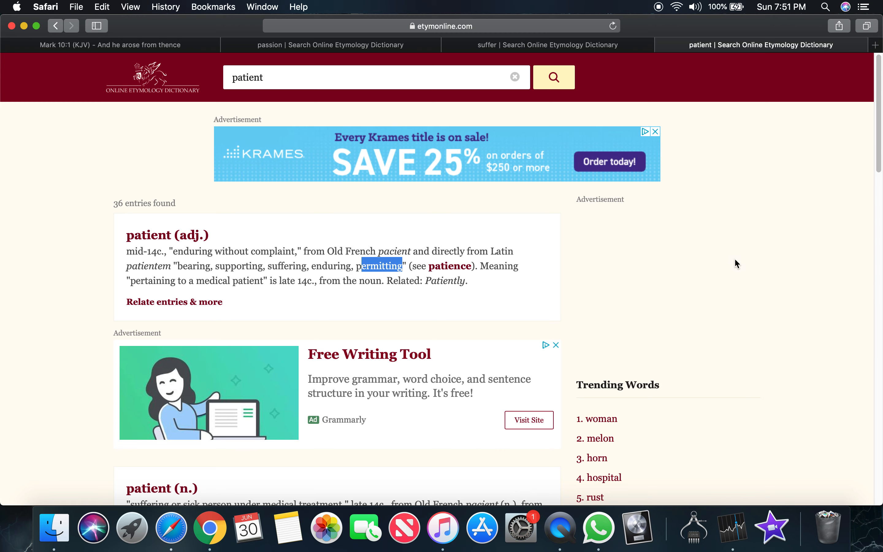
pyautogui.moveTo(607, 242)
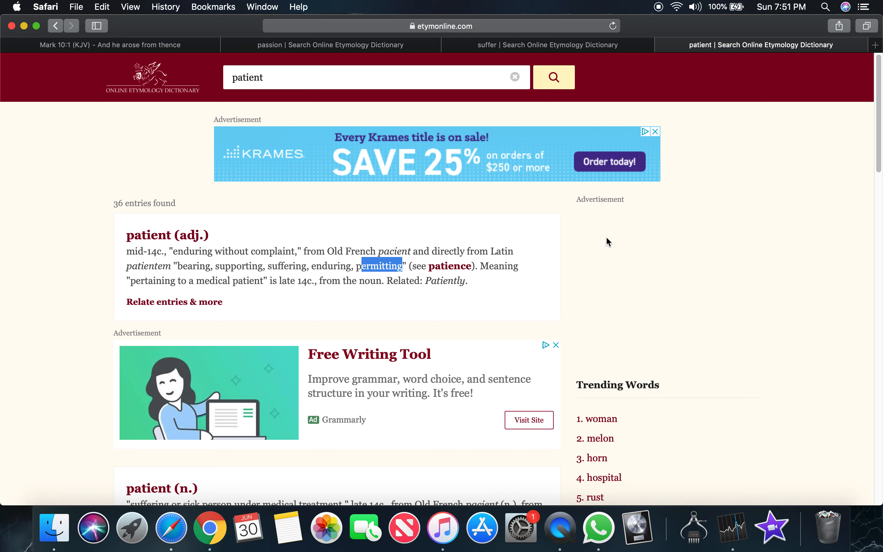
pyautogui.moveTo(261, 217)
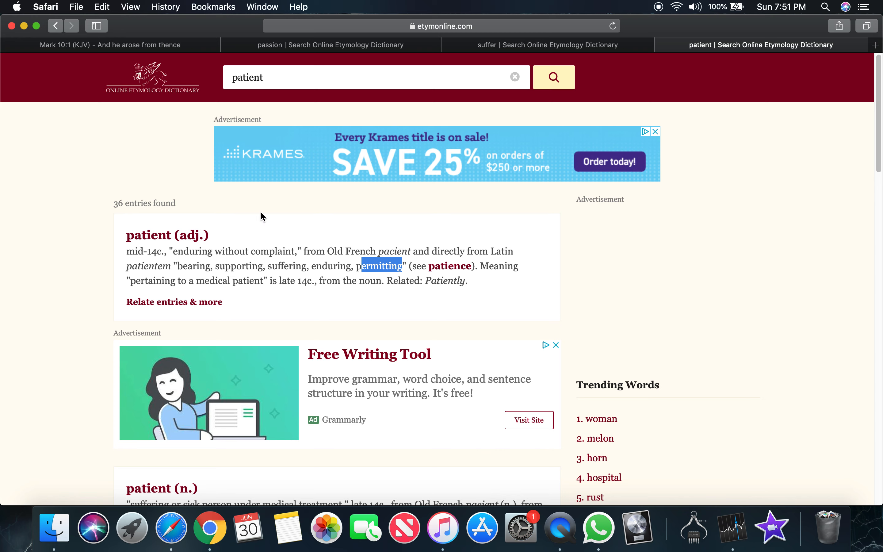
pyautogui.moveTo(258, 198)
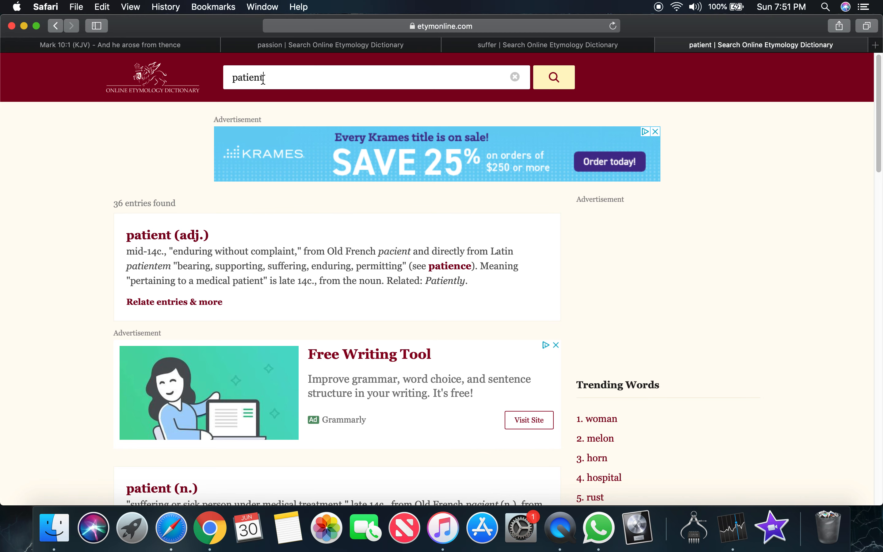
# Replace the patient search with a lookup for sacrifice
pyautogui.doubleClick(247, 78)
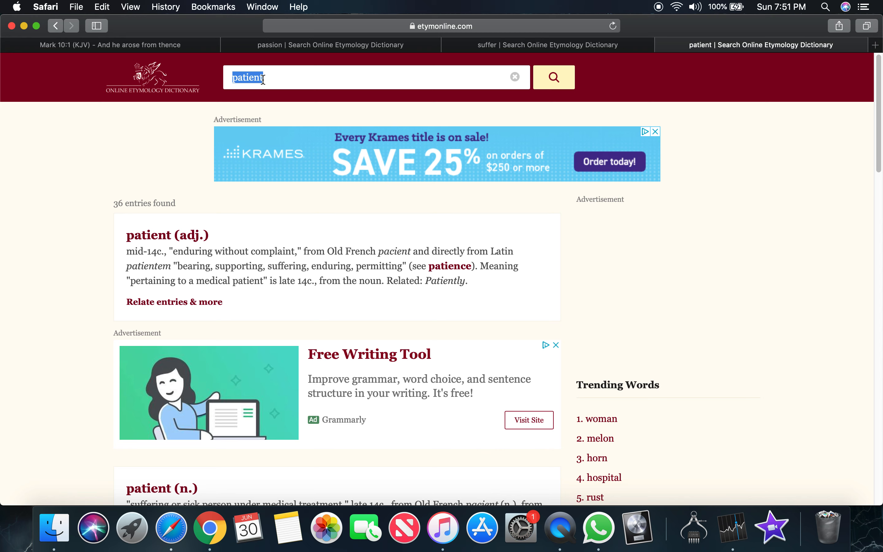
pyautogui.write('sacrifice')
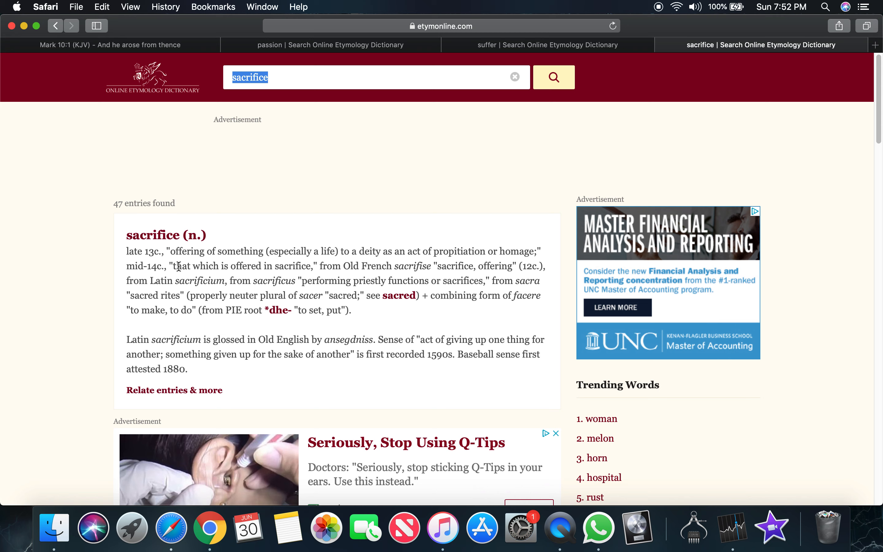
# Highlight offering of something, especially a life, or homage, and performing priestly functions or sacrifices
pyautogui.moveTo(175, 250); pyautogui.dragTo(269, 250)
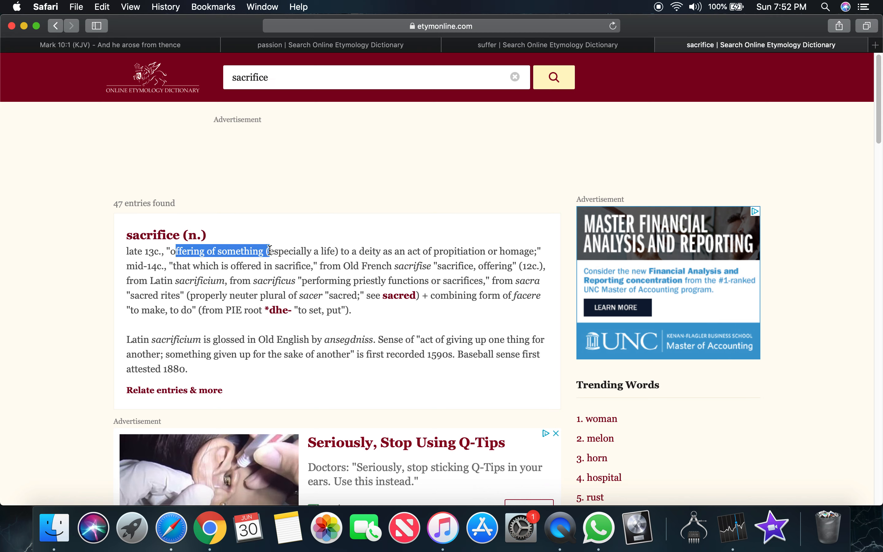
pyautogui.moveTo(274, 250); pyautogui.dragTo(335, 251)
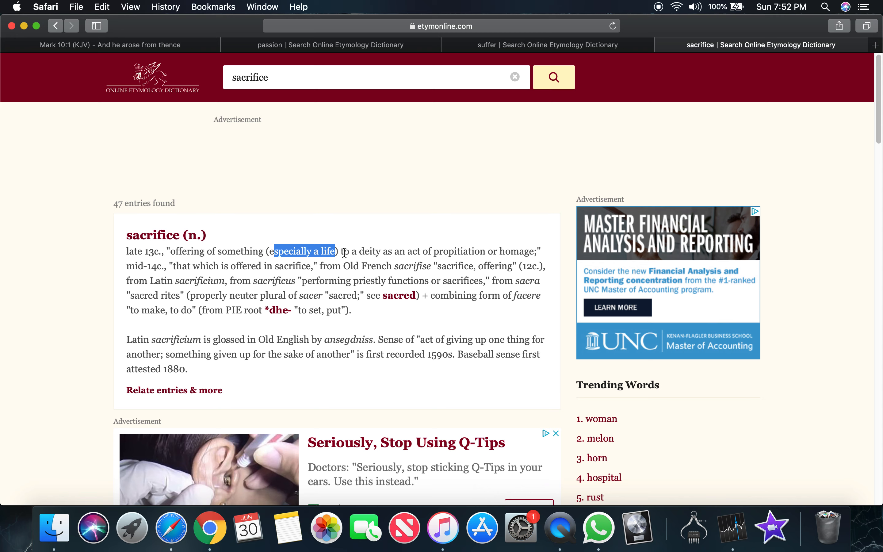
pyautogui.moveTo(339, 252); pyautogui.dragTo(396, 251)
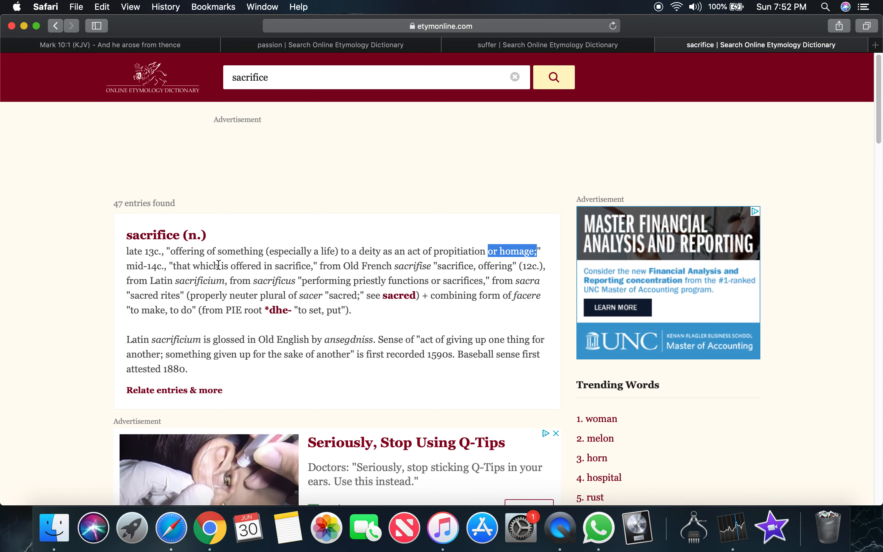
pyautogui.moveTo(461, 266)
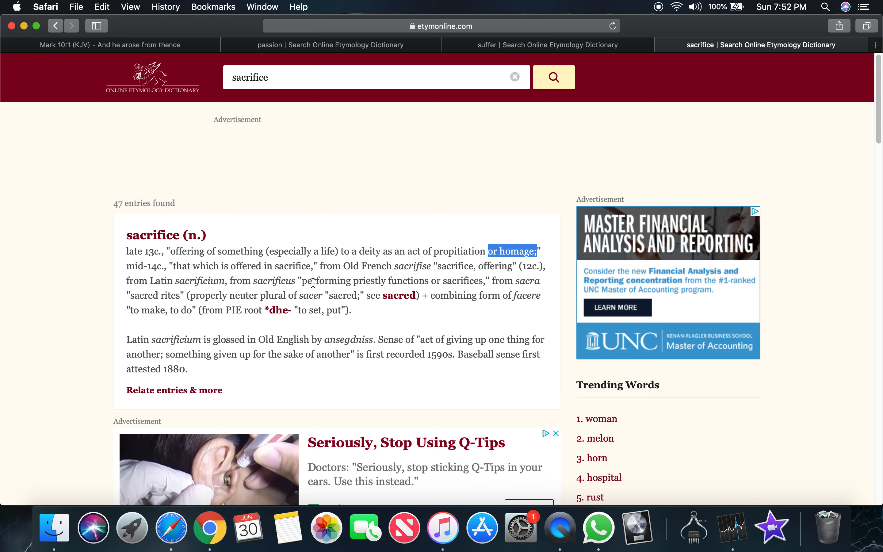
pyautogui.moveTo(310, 281); pyautogui.dragTo(458, 280)
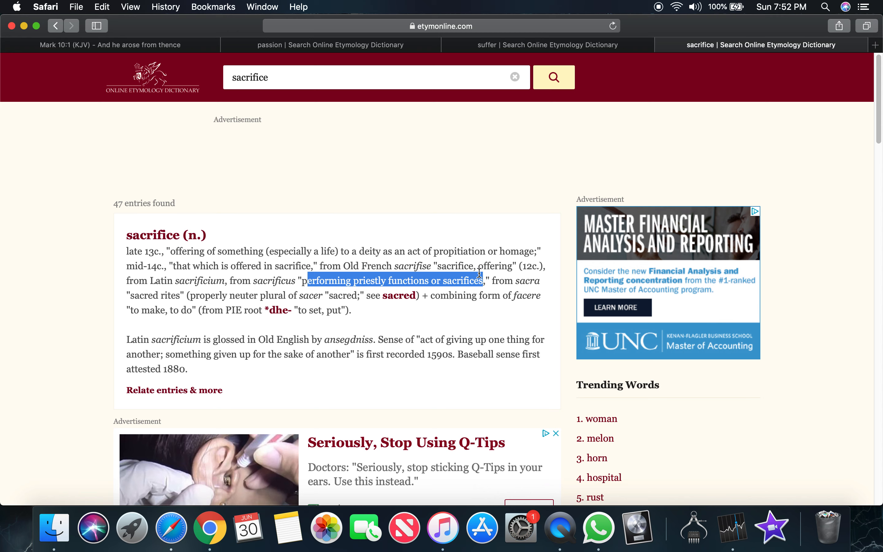
pyautogui.moveTo(133, 314)
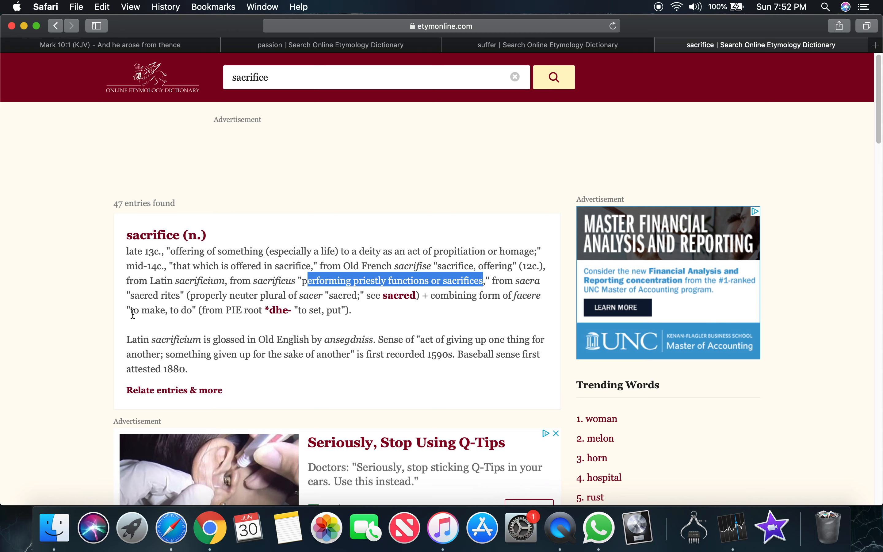
# Highlight the senses to do and giving up for the sake of another, then clear the selection
pyautogui.doubleClick(181, 309)
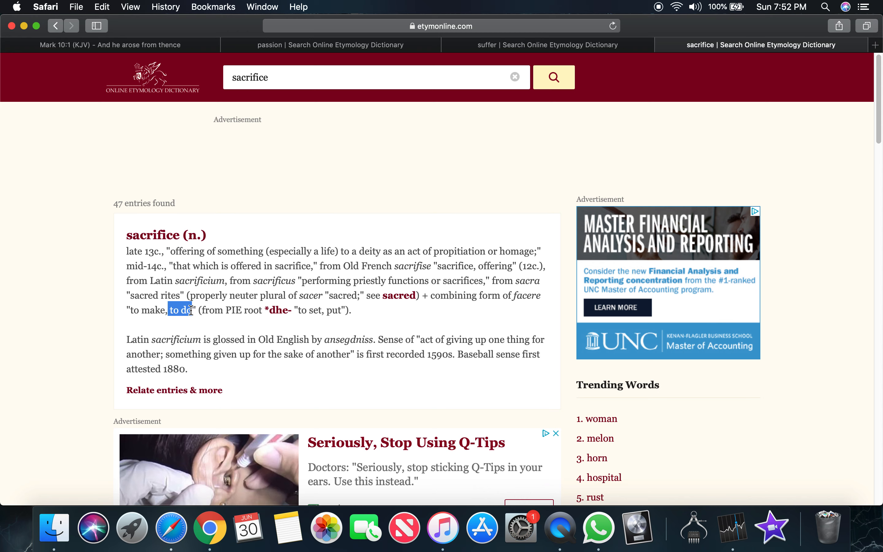
pyautogui.moveTo(437, 370)
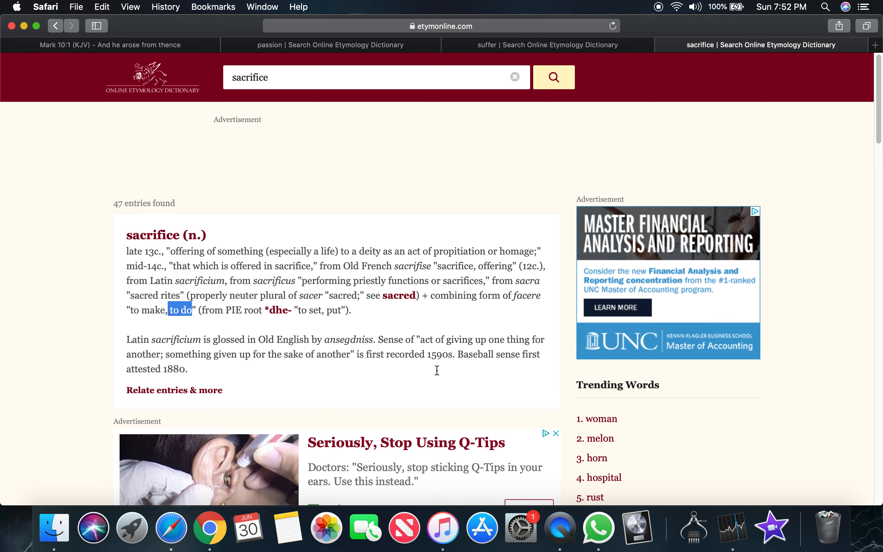
pyautogui.moveTo(427, 339); pyautogui.dragTo(512, 340)
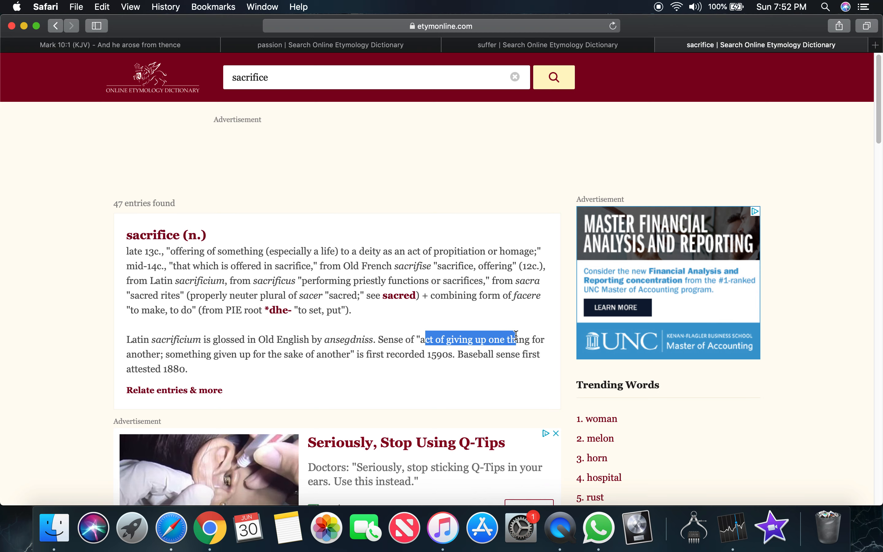
pyautogui.moveTo(510, 339); pyautogui.dragTo(225, 354)
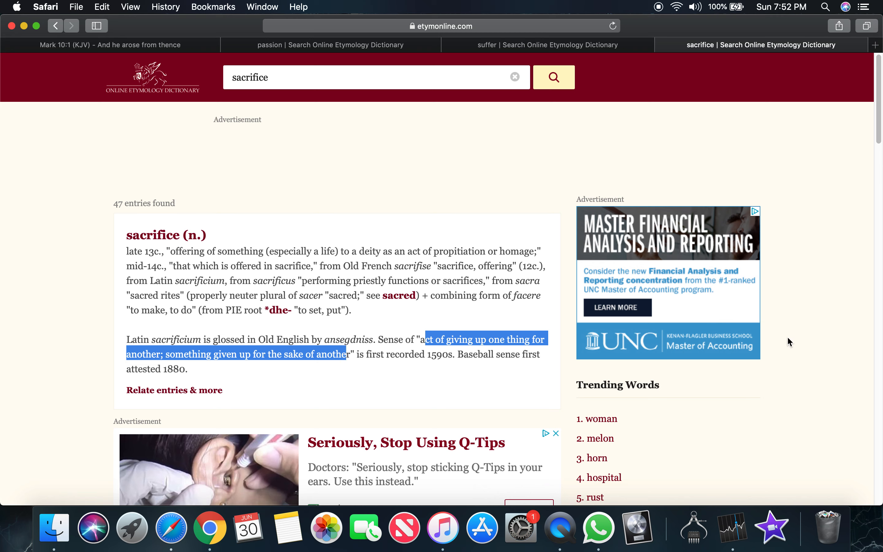
pyautogui.moveTo(840, 320)
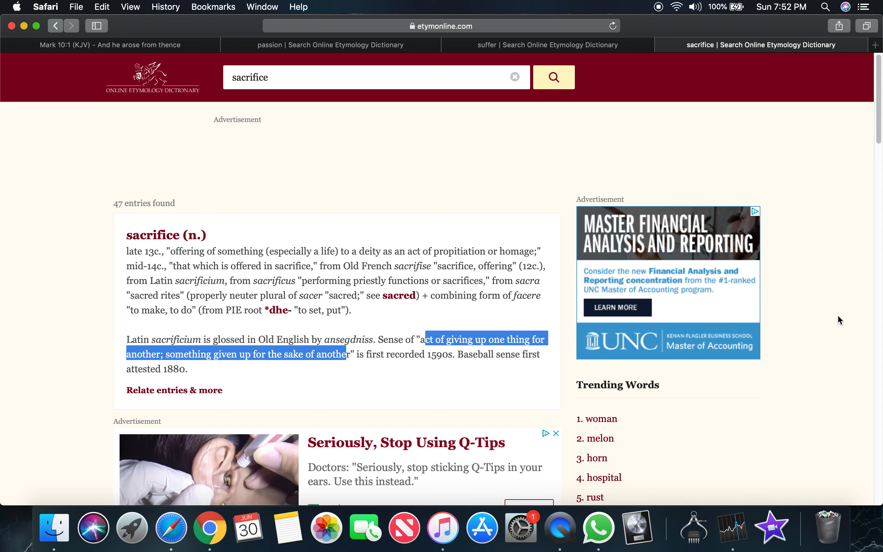
pyautogui.click(838, 319)
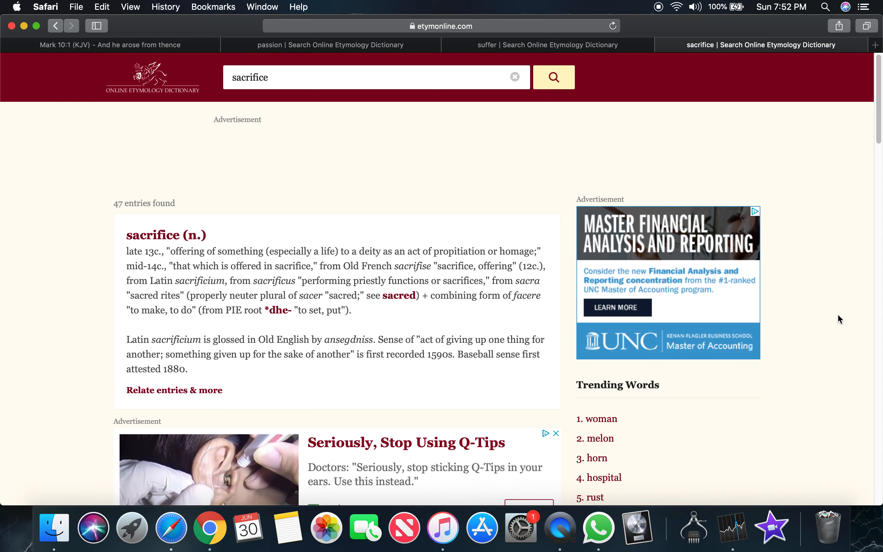
# Highlight sufferings of Christ on the Cross in the passion entry
pyautogui.click(329, 45)
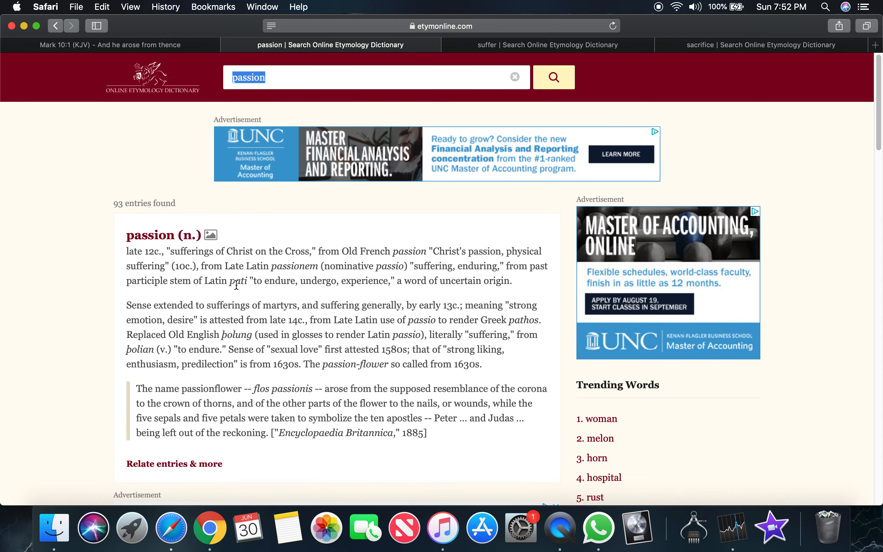
pyautogui.moveTo(180, 251); pyautogui.dragTo(283, 251)
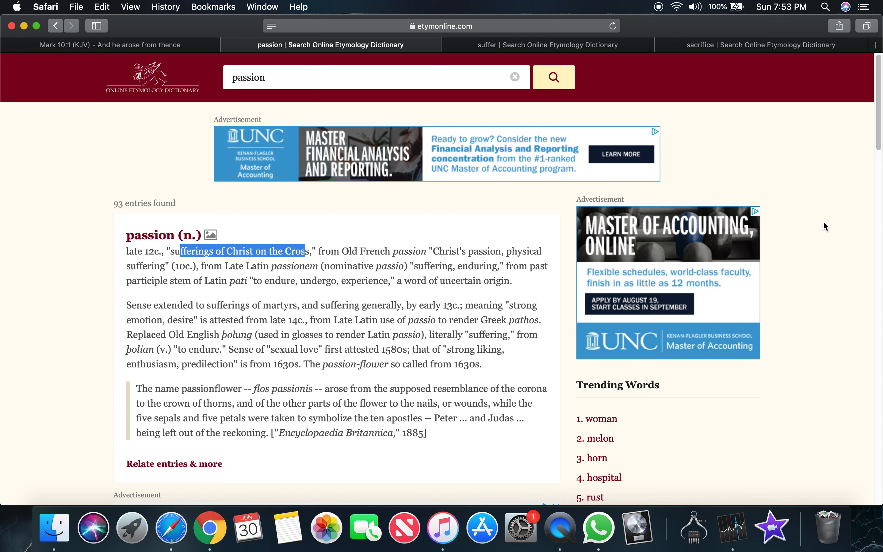
pyautogui.moveTo(819, 215)
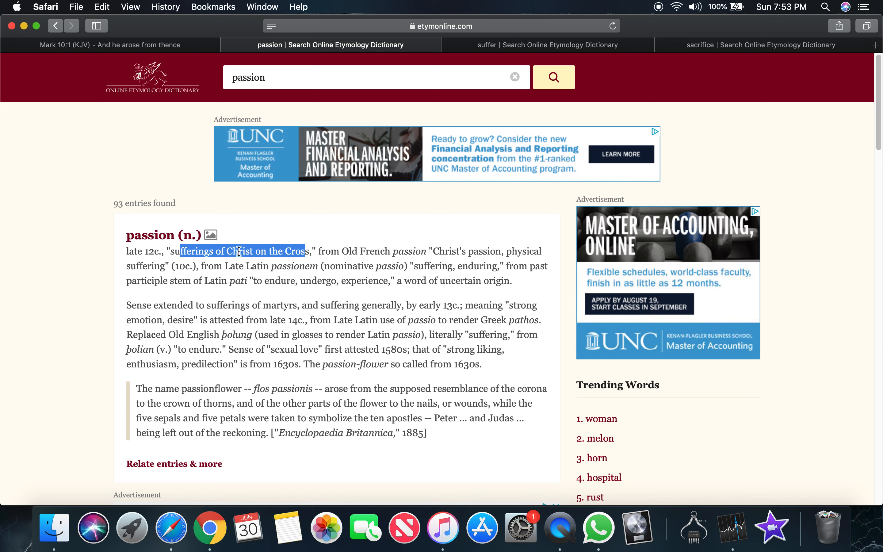
pyautogui.moveTo(257, 248)
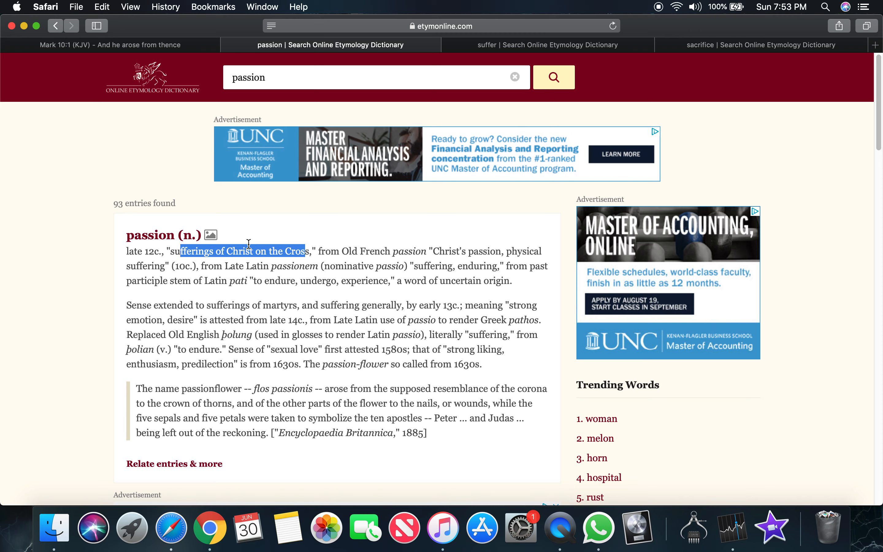
pyautogui.moveTo(331, 248)
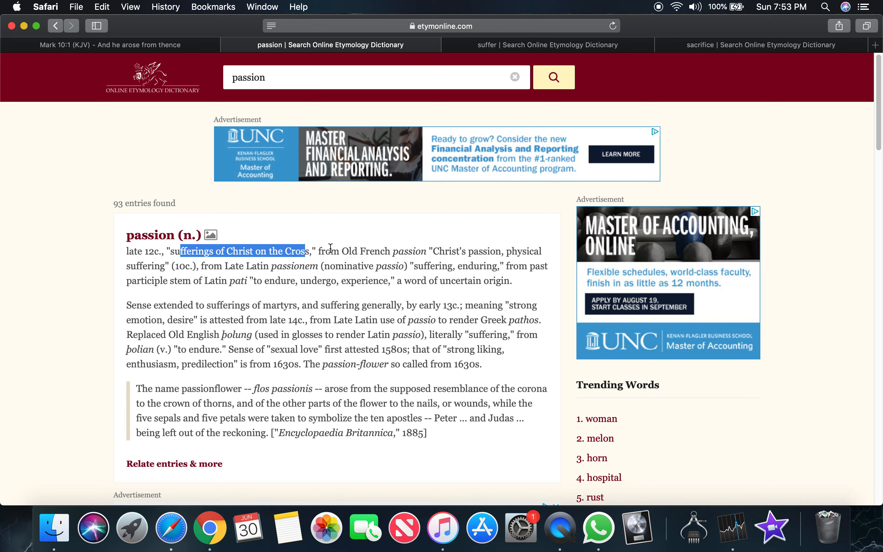
pyautogui.click(269, 231)
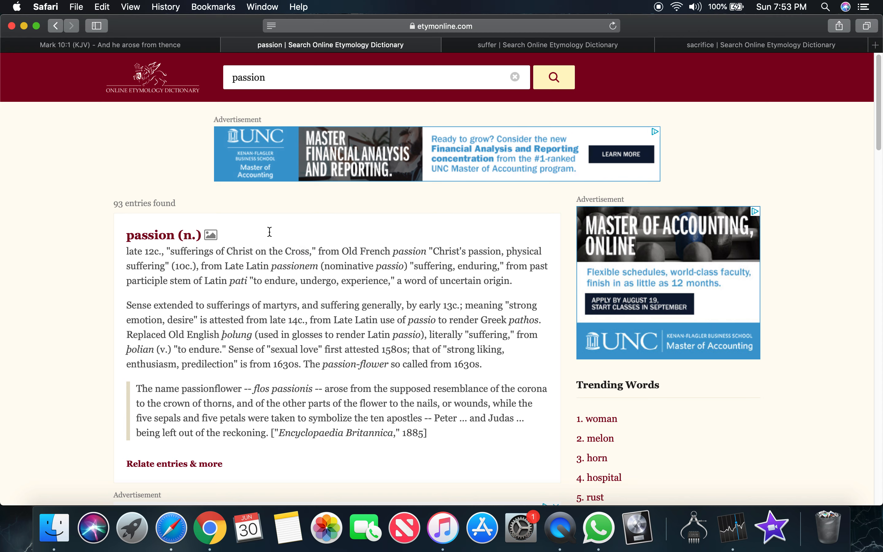
# Highlight Christ on the Cross, Christ, and the Latin sense suffering, enduring
pyautogui.moveTo(228, 251); pyautogui.dragTo(309, 252)
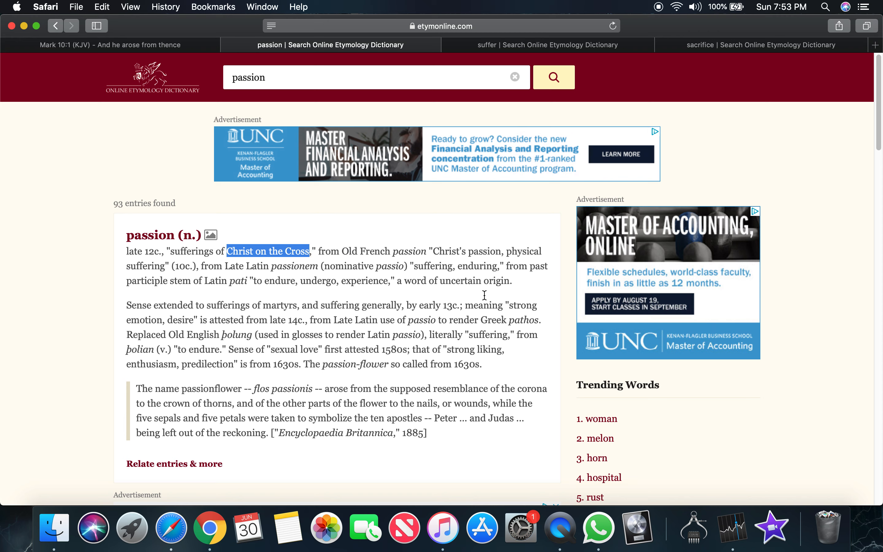
pyautogui.moveTo(481, 292)
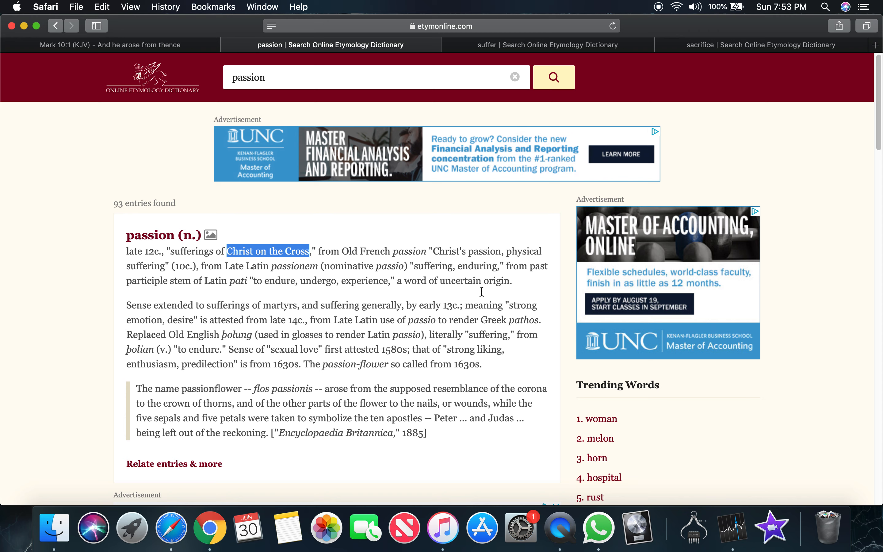
pyautogui.moveTo(480, 291)
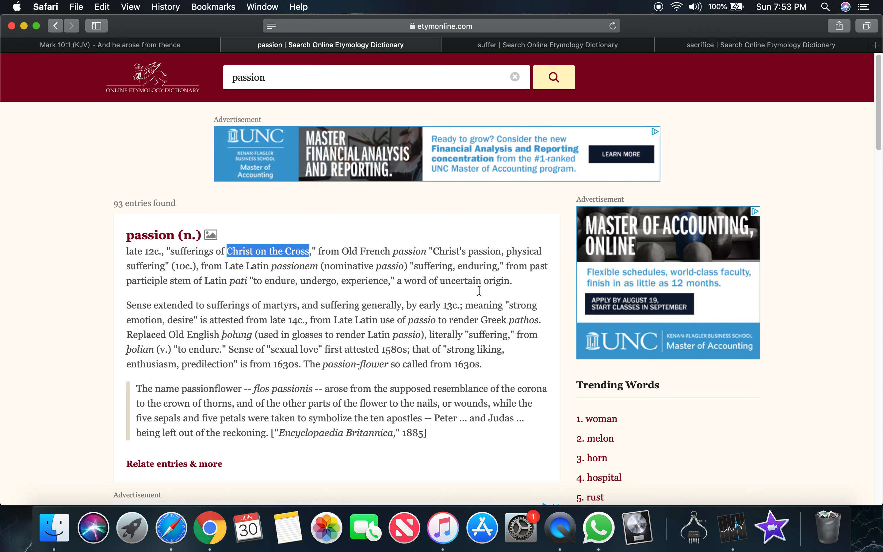
pyautogui.moveTo(501, 253)
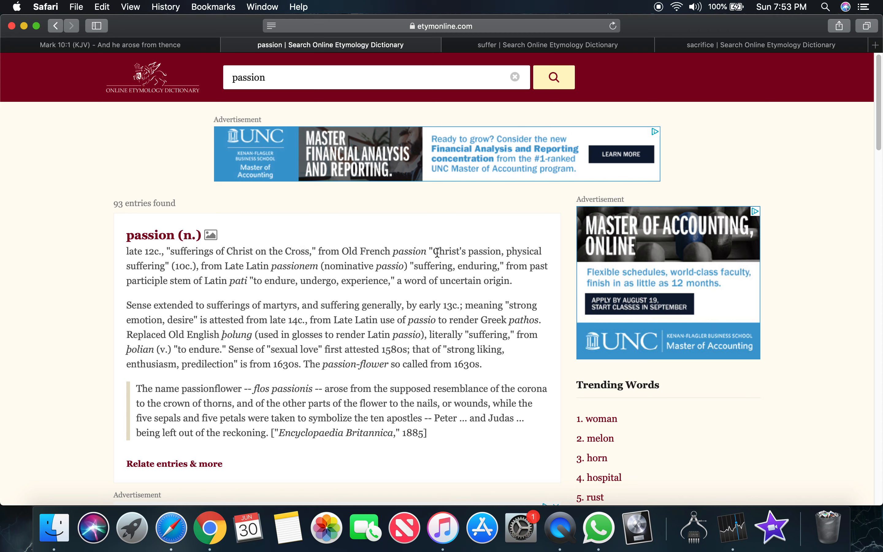
pyautogui.doubleClick(450, 251)
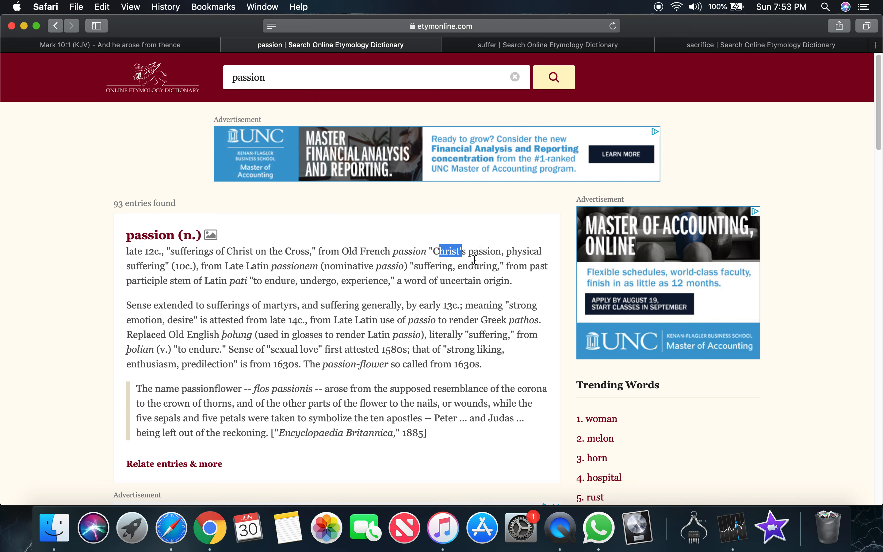
pyautogui.moveTo(120, 268)
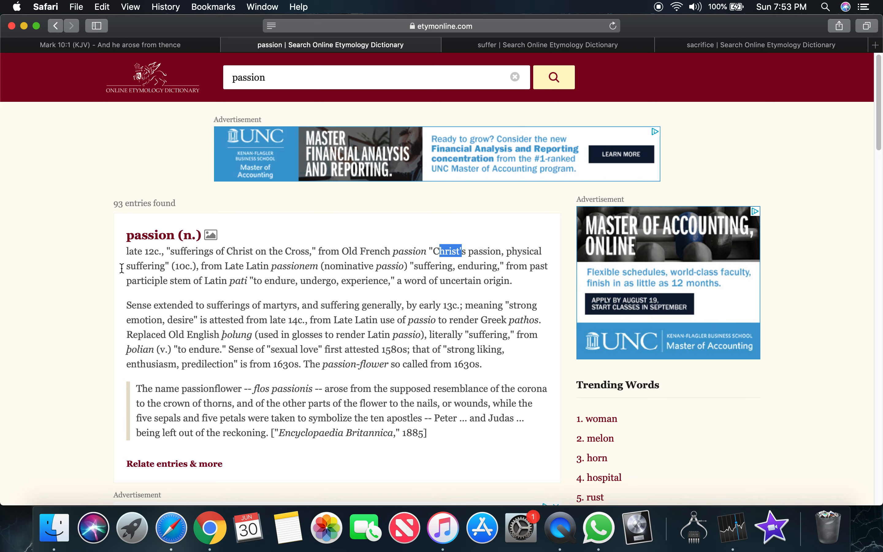
pyautogui.moveTo(414, 266); pyautogui.dragTo(499, 266)
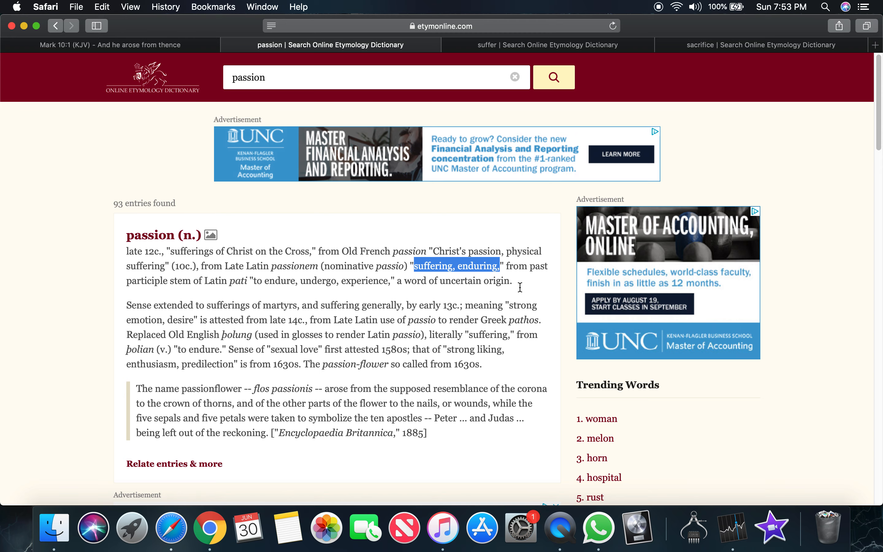
# Highlight allow to occur or continue and be subjected in the suffer entry, then bring Mark 10 forward
pyautogui.click(543, 45)
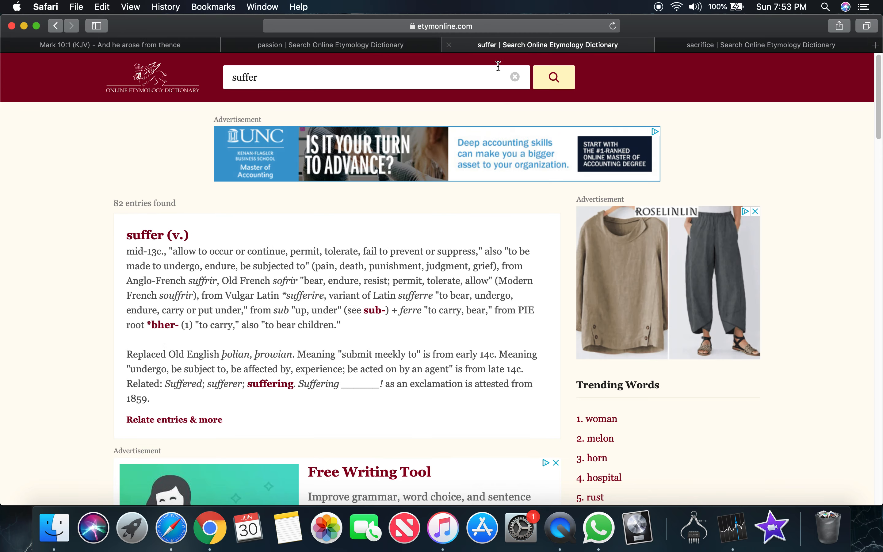
pyautogui.doubleClick(194, 251)
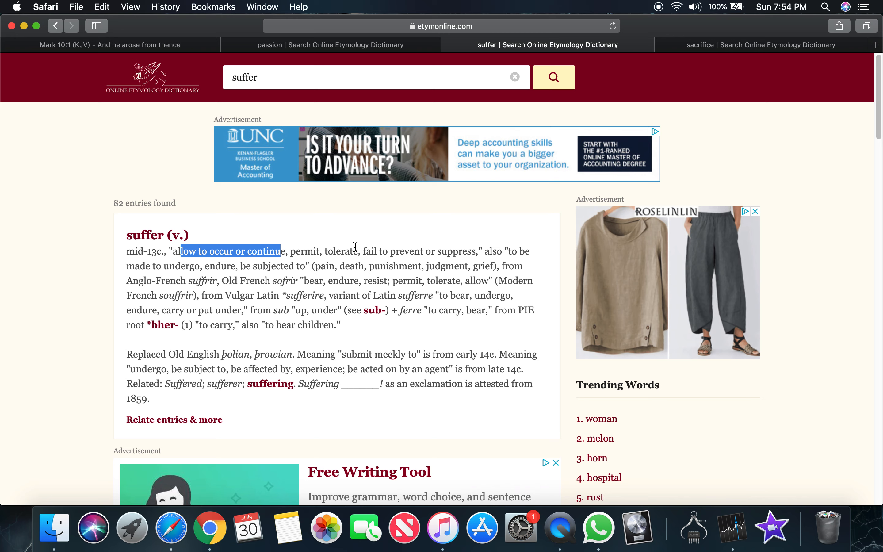
pyautogui.moveTo(378, 240)
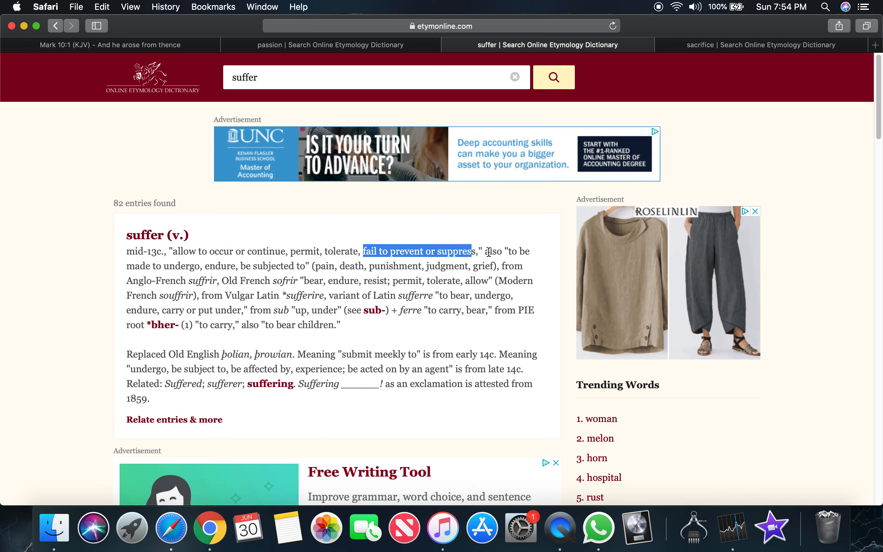
pyautogui.click(127, 270)
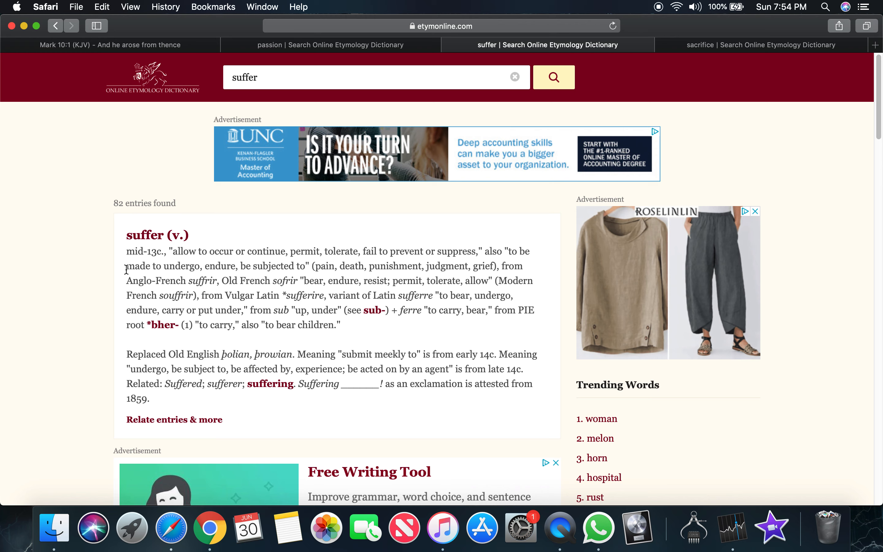
pyautogui.moveTo(127, 266); pyautogui.dragTo(196, 266)
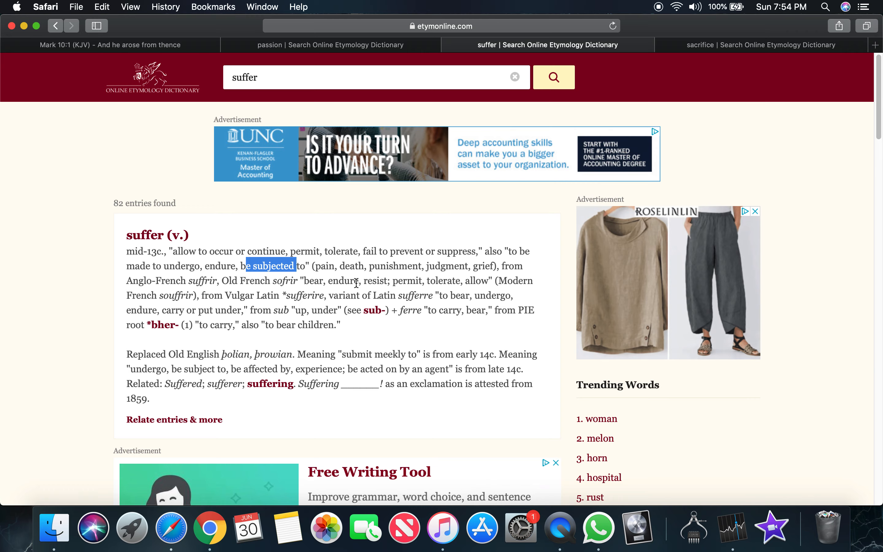
pyautogui.click(110, 45)
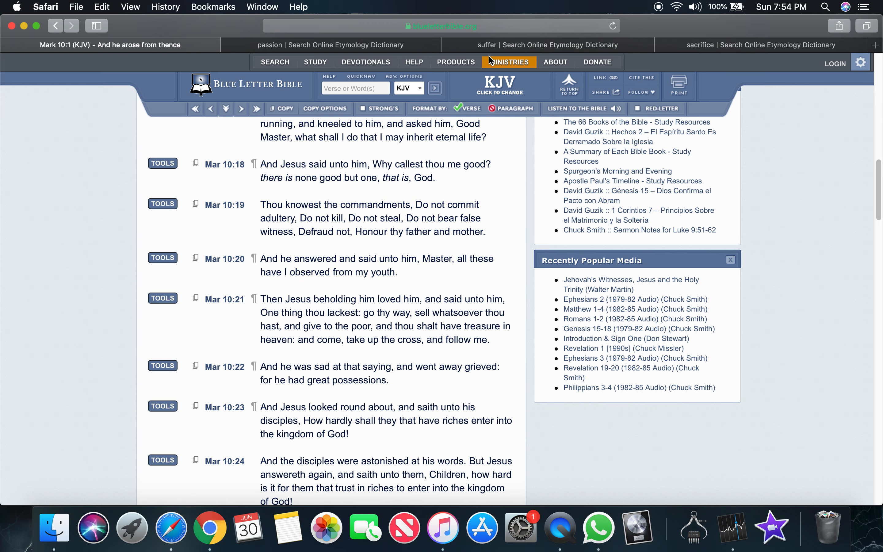
# Return from Mark 10 to the suffer dictionary entry tab
pyautogui.click(559, 45)
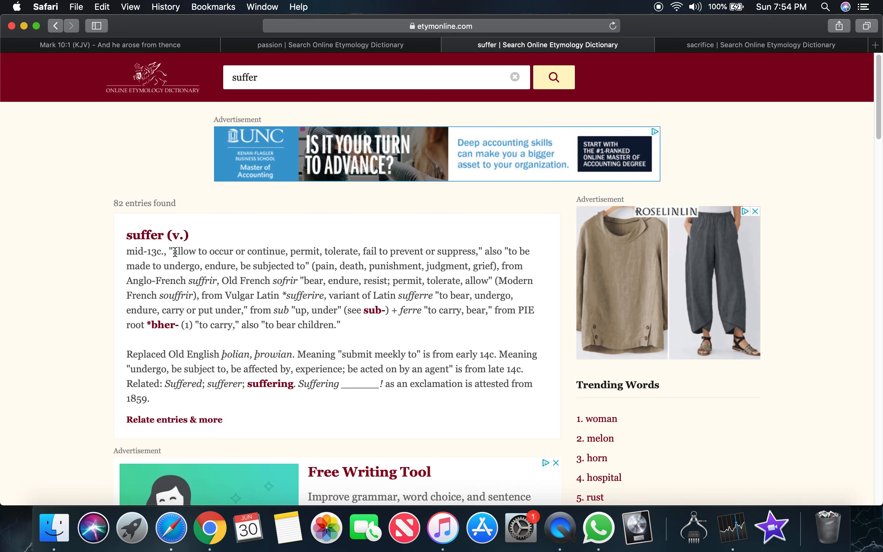
# Highlight the meaning "tolerate" in the suffer entry and return to Mark 10 (KJV) in Blue Letter Bible
pyautogui.moveTo(173, 252); pyautogui.dragTo(286, 251)
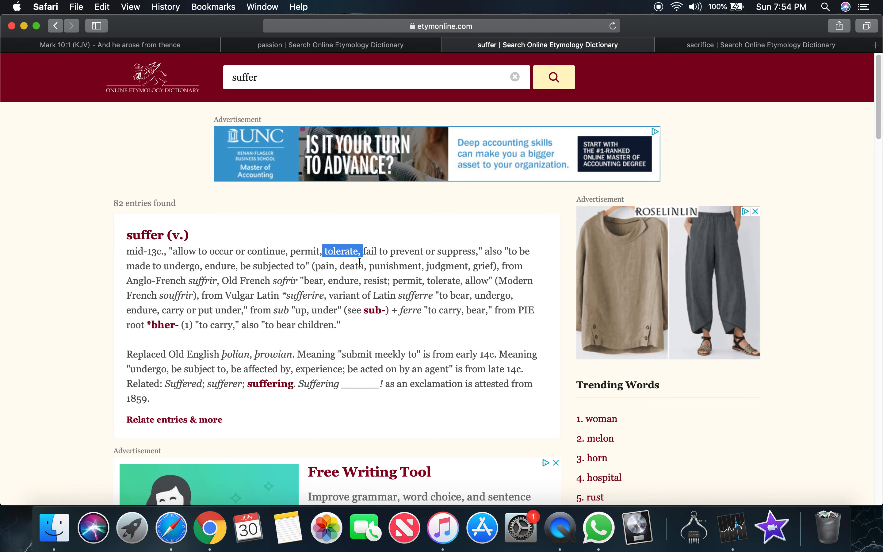
pyautogui.click(330, 45)
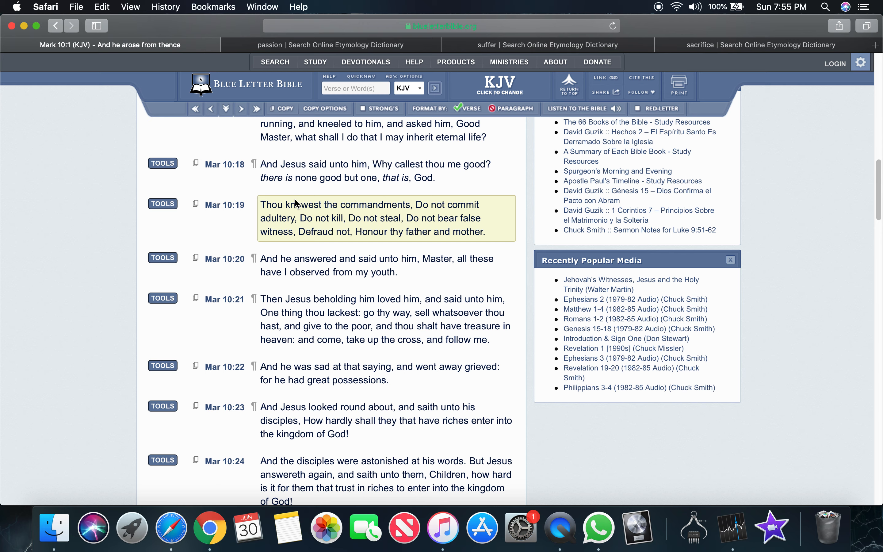
pyautogui.moveTo(293, 201)
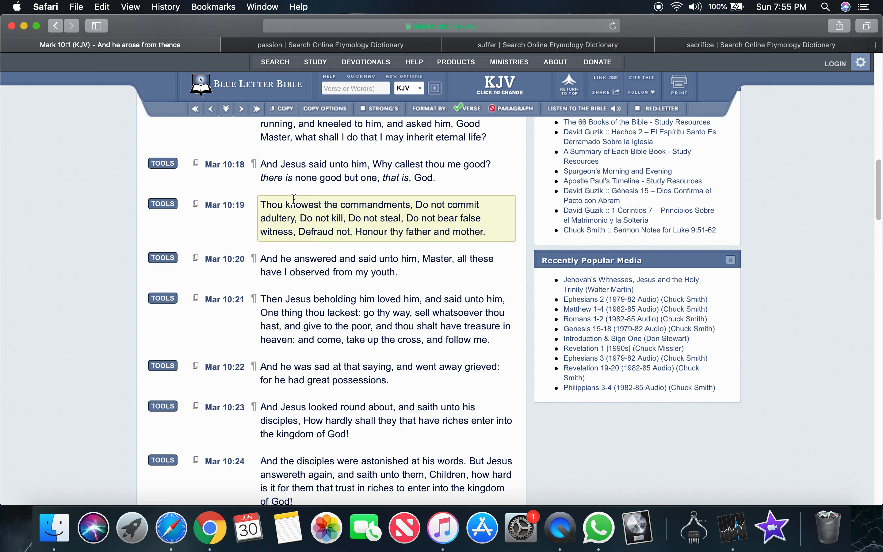
pyautogui.moveTo(309, 204)
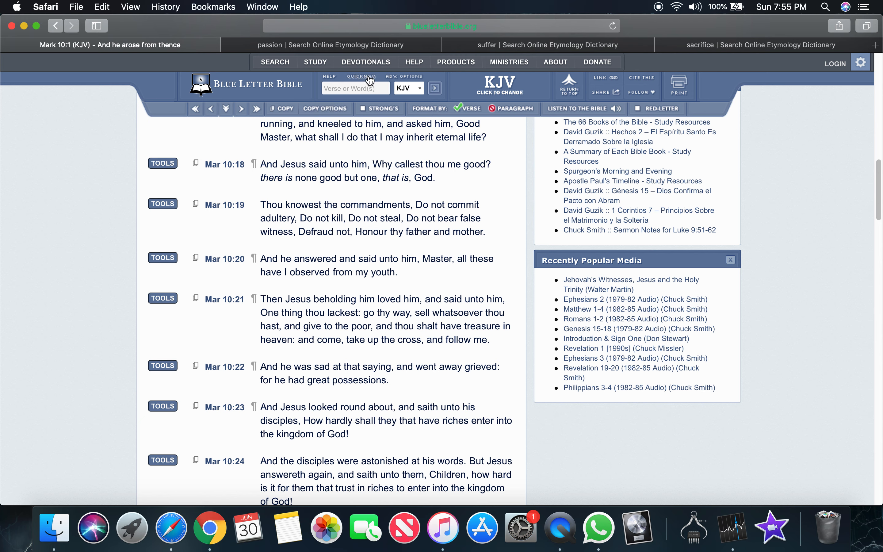
pyautogui.moveTo(30, 179)
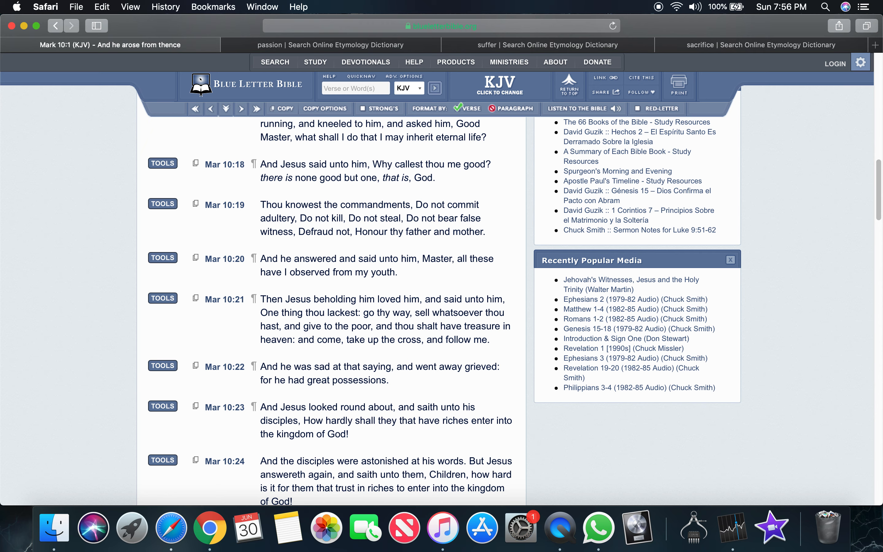
pyautogui.moveTo(78, 138)
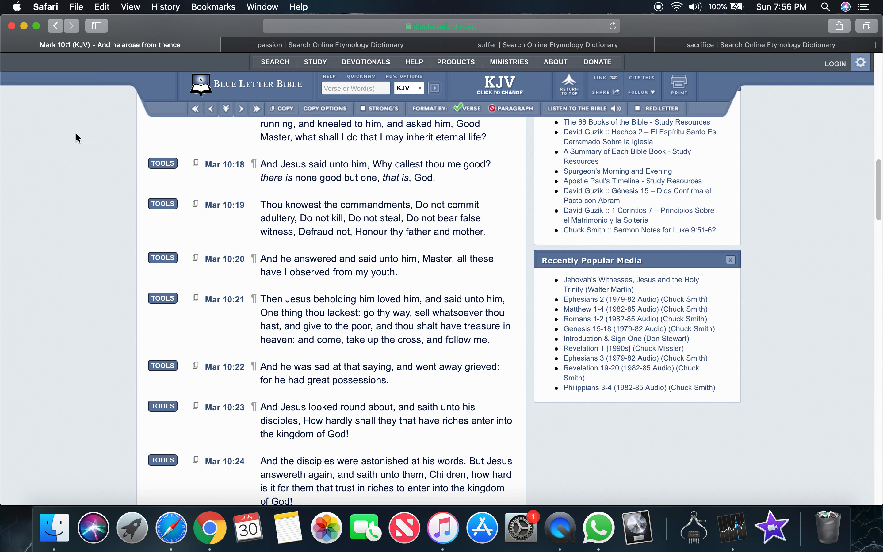